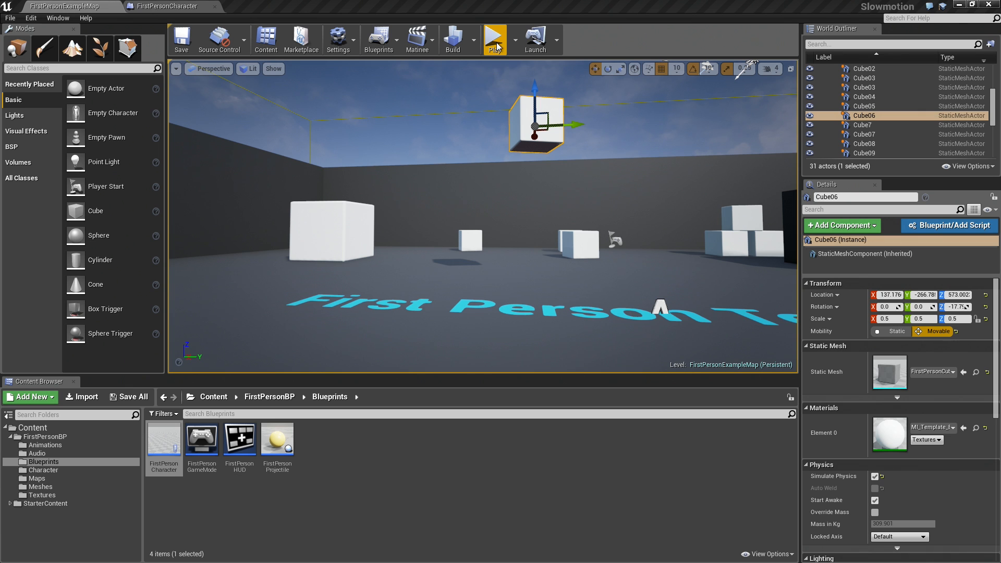
Play the level and try the 'sl' console input to test slow motion.
left_click(495, 38)
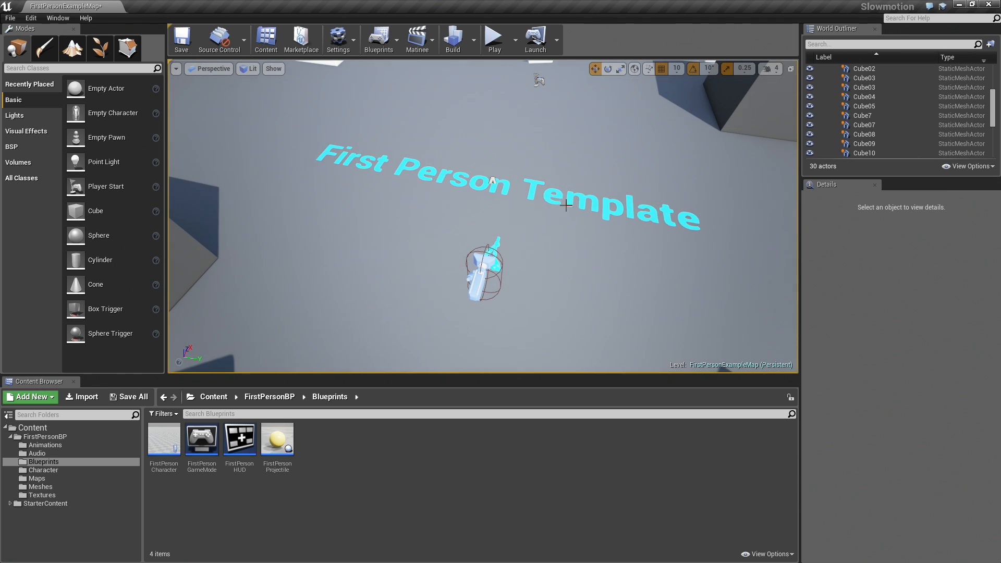
left_click(494, 39)
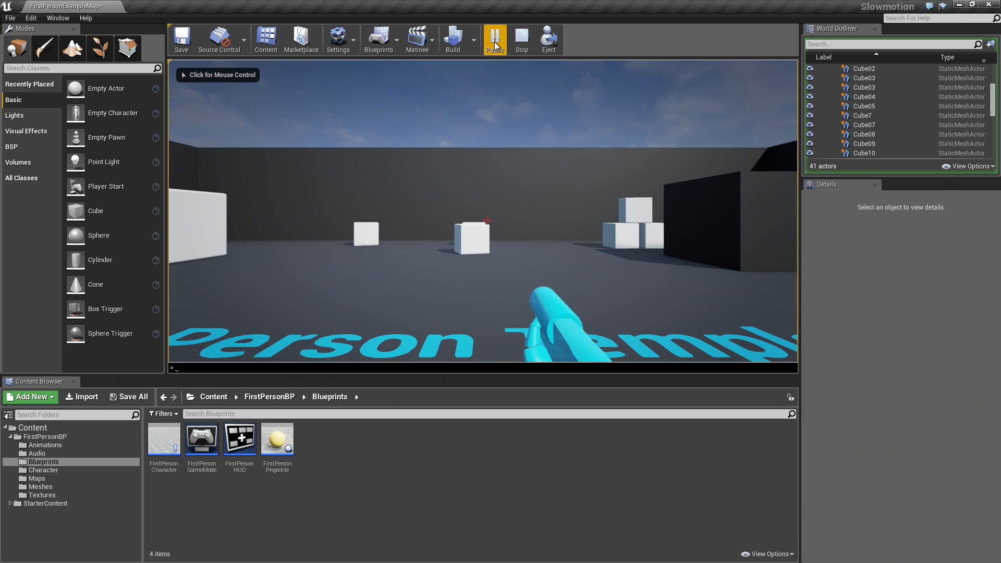
type("sl")
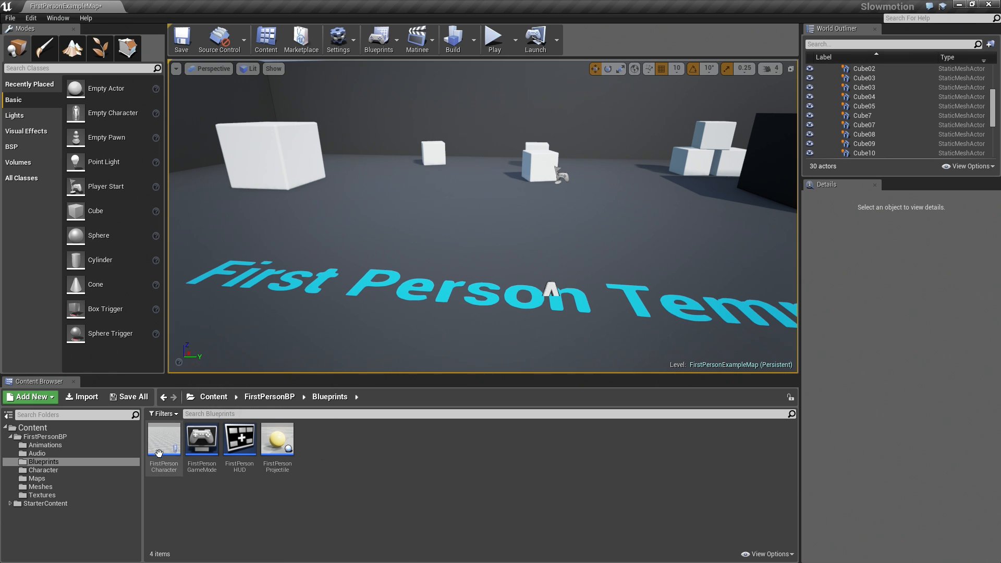
Open the FirstPersonCharacter blueprint from the Content Browser.
double_click(164, 439)
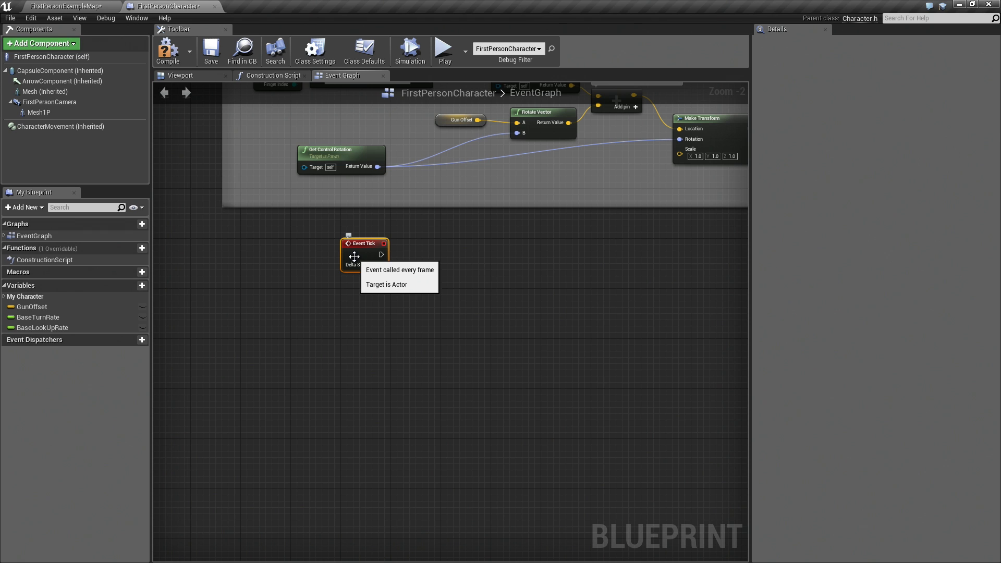
mouse_move(639, 304)
type("e")
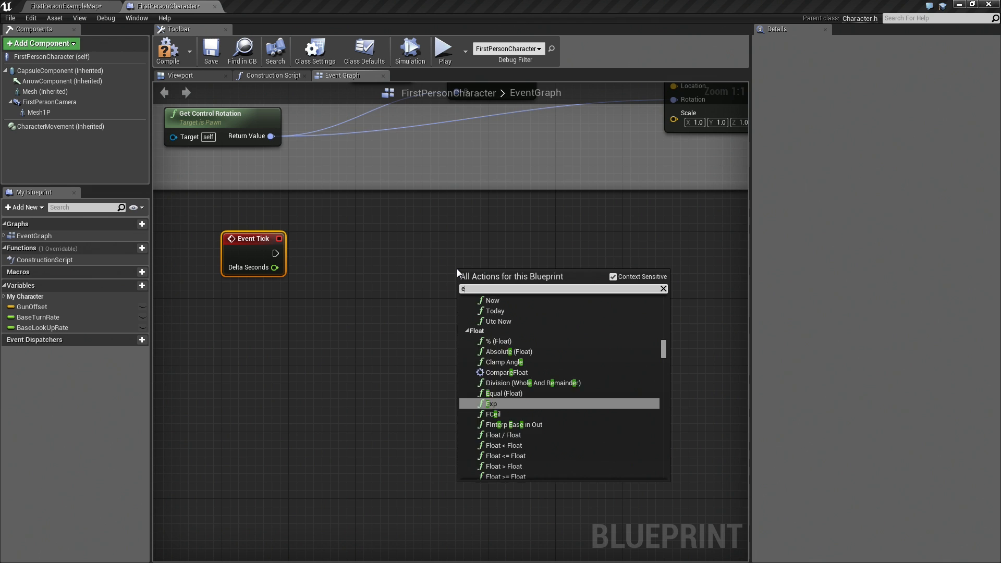
Place an Execute Console Command node next to Event Tick.
left_click(523, 313)
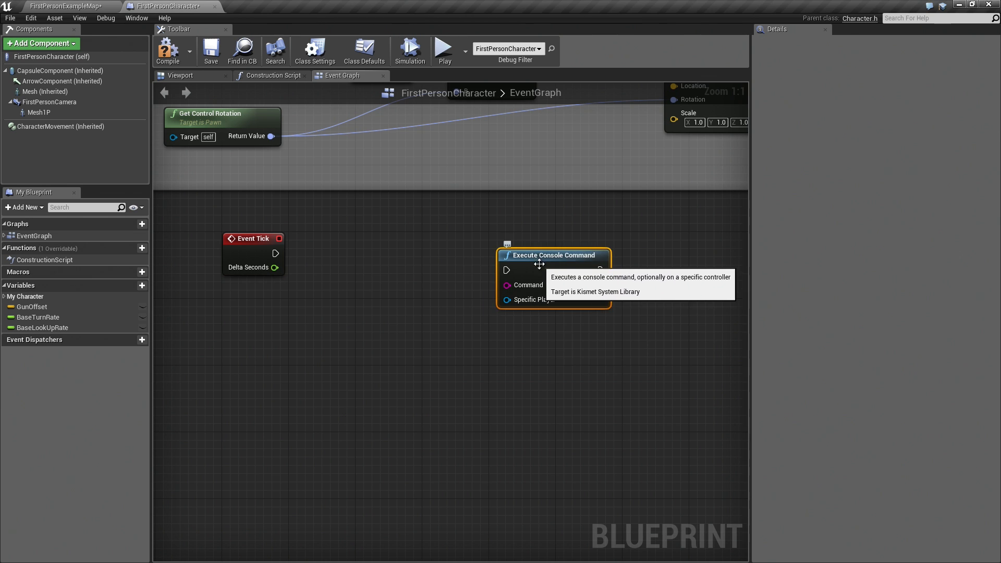
left_click_drag(552, 255, 586, 279)
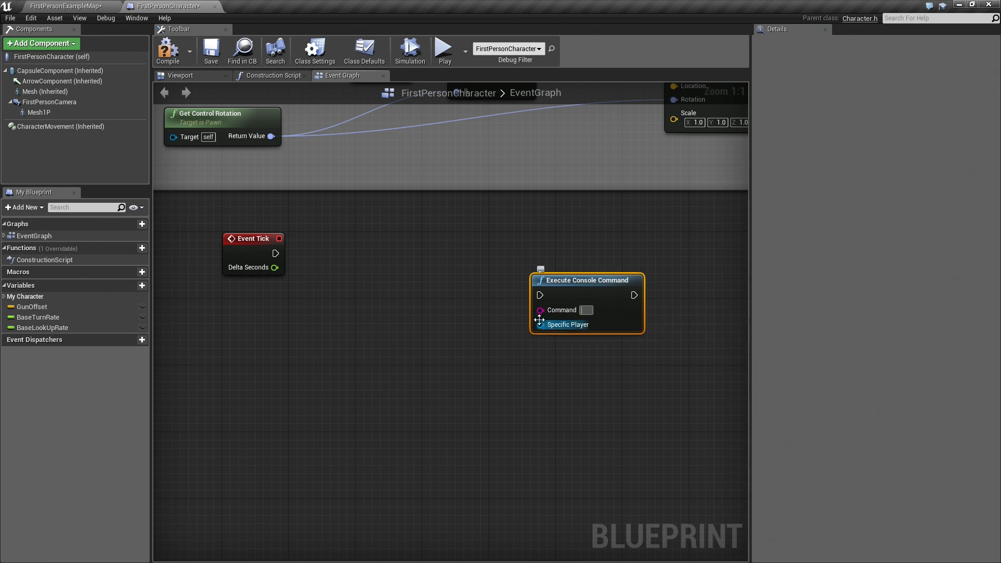
Feed the Command pin from a Build String (Float) node with prefix 'slomo'.
left_click_drag(539, 310, 486, 344)
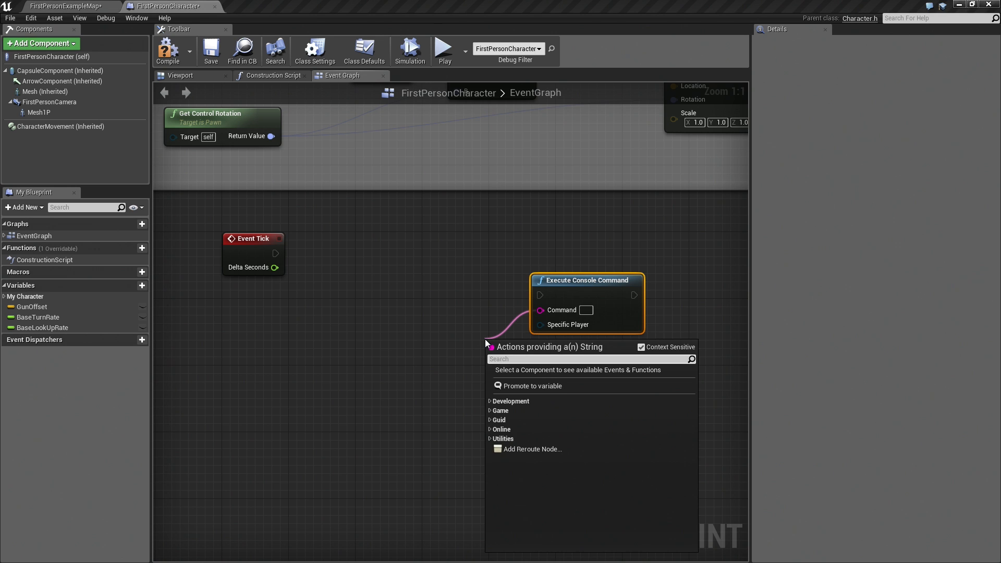
type("build string")
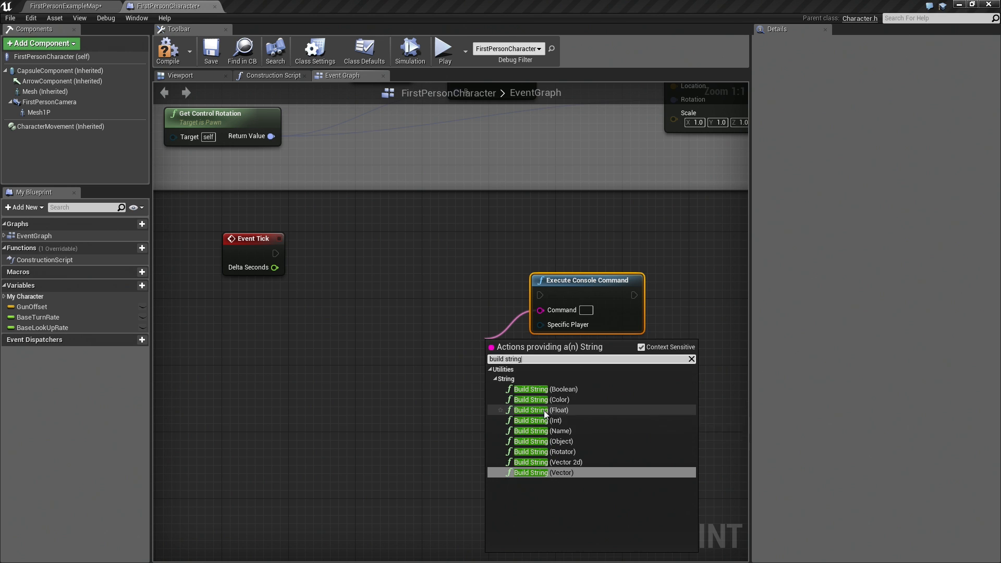
left_click(531, 409)
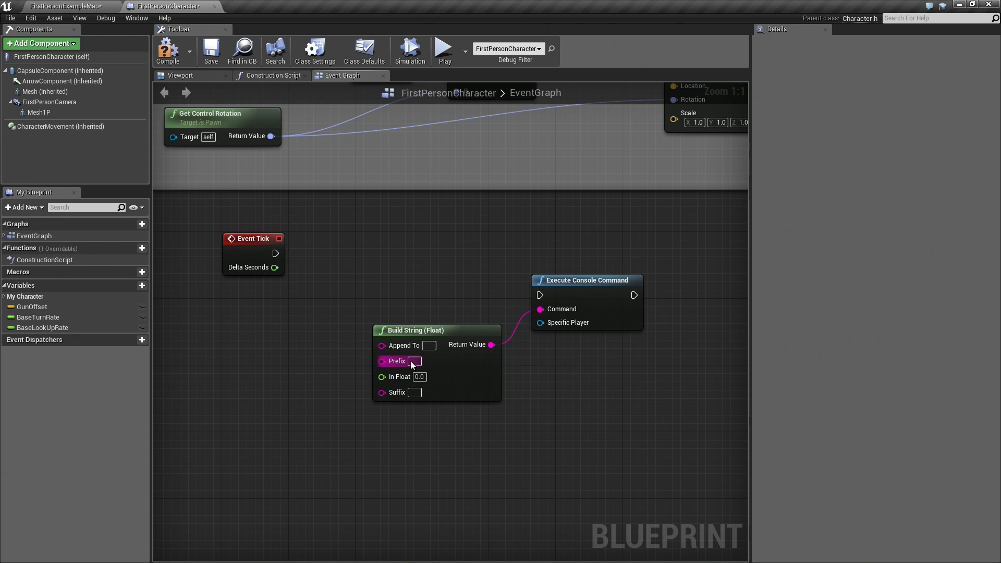
type("s")
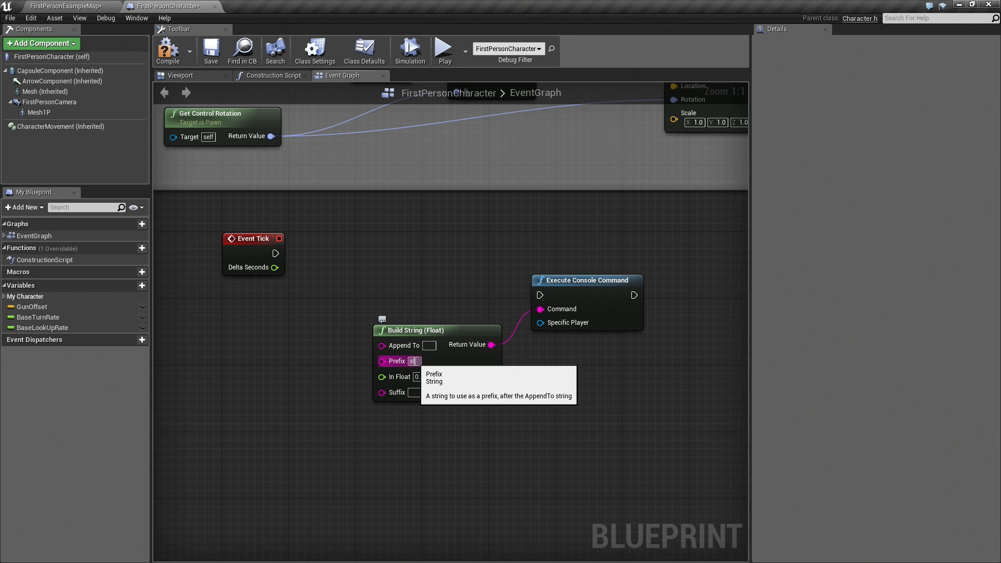
type("lomo")
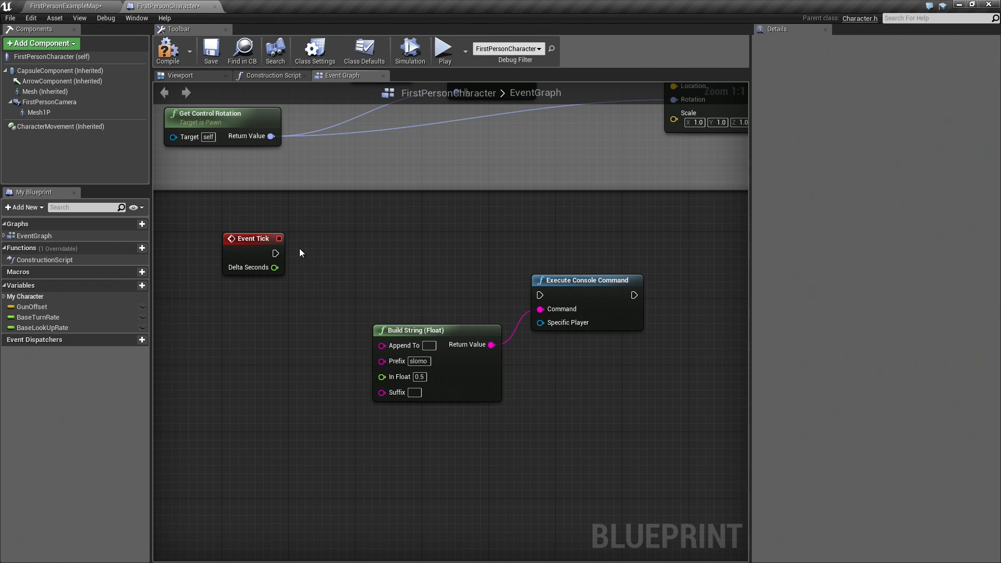
Wire Event Tick's execution output toward the Execute Console Command node.
left_click_drag(276, 253, 539, 295)
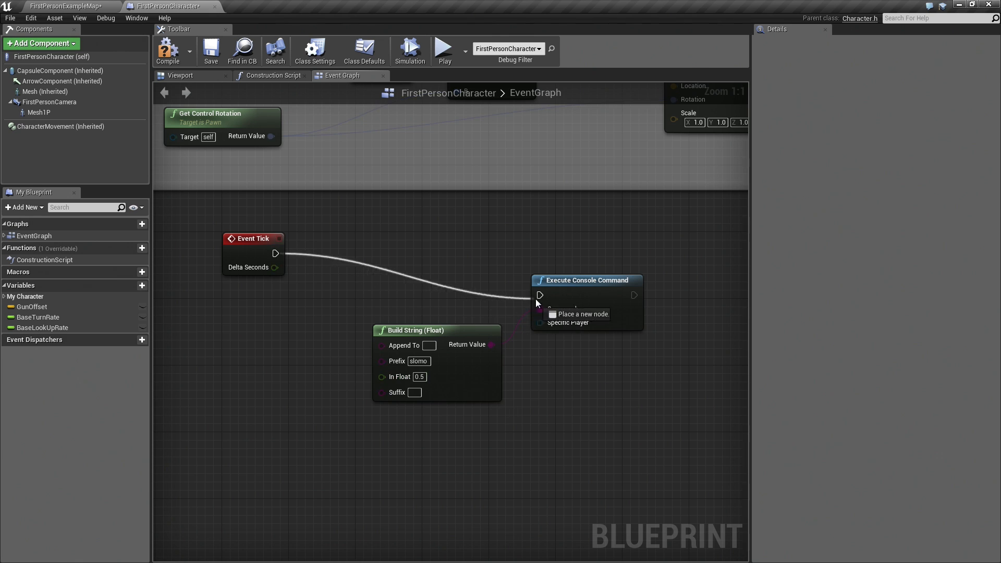
Finish connecting Event Tick so it drives Execute Console Command every frame.
left_click(410, 50)
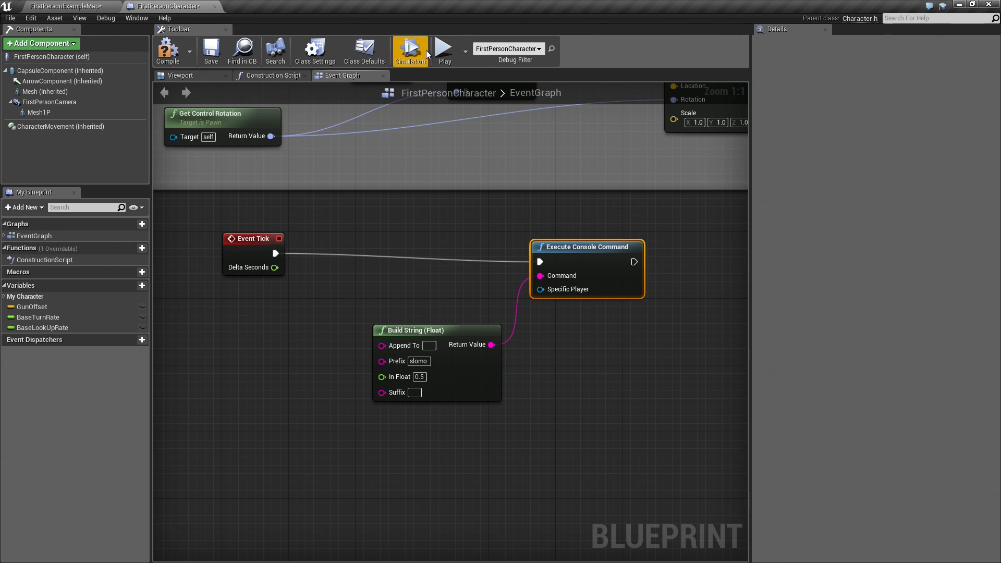
left_click(410, 50)
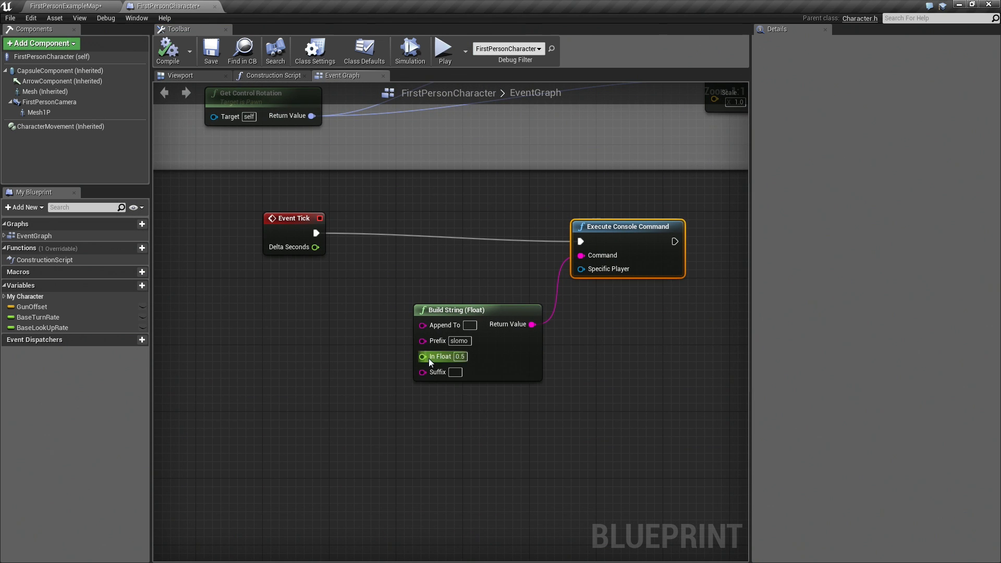
mouse_move(294, 373)
type("get veloci")
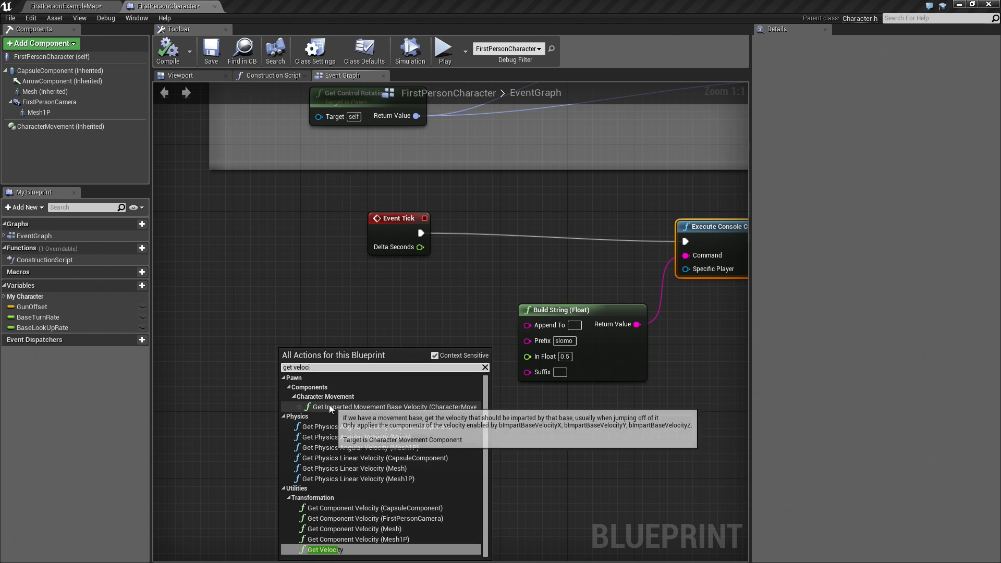
Add a Get Velocity node and pull a wire from its vector output.
left_click(325, 550)
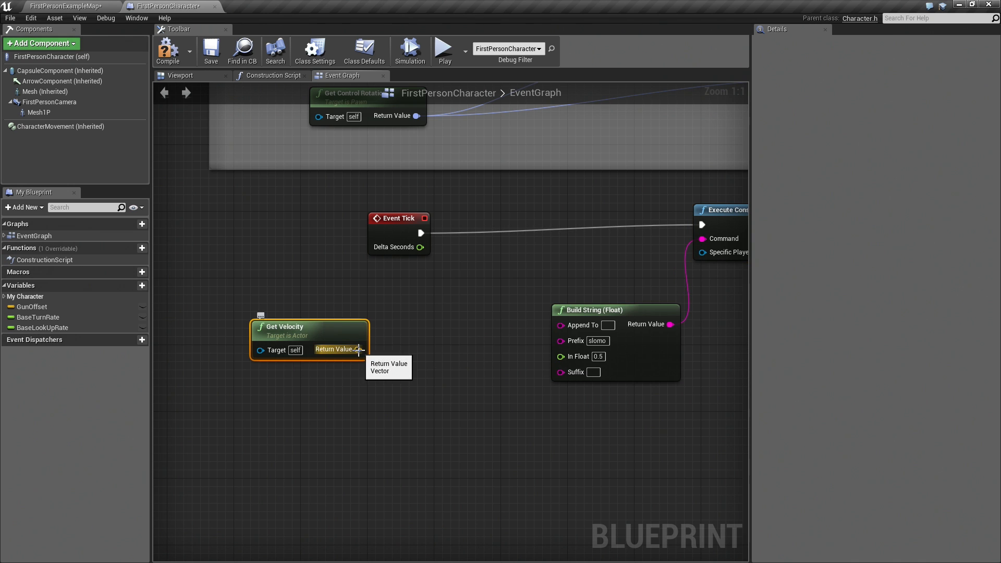
left_click_drag(358, 349, 393, 389)
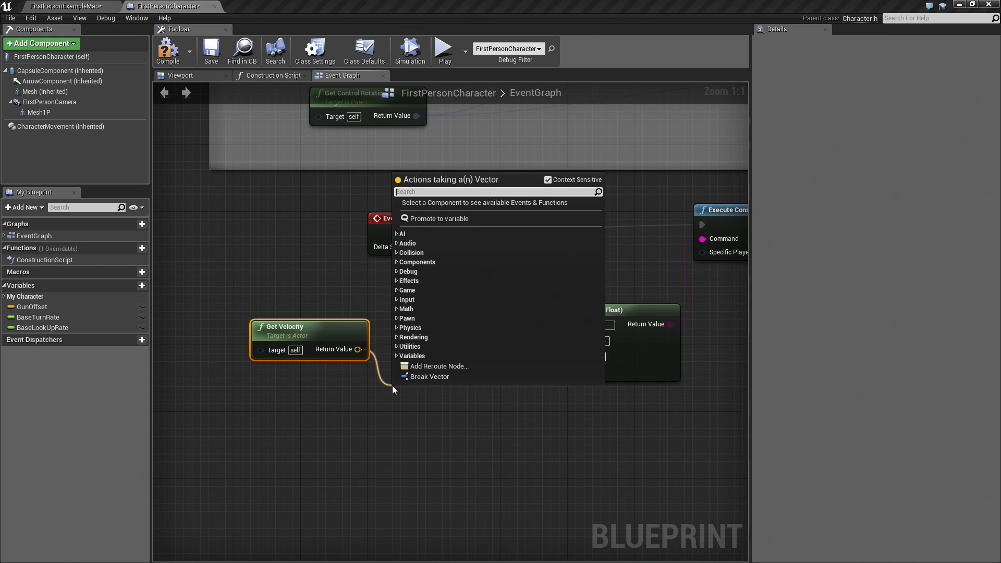
Route Get Velocity through Vector Length into Build String's In Float.
type("vector leng")
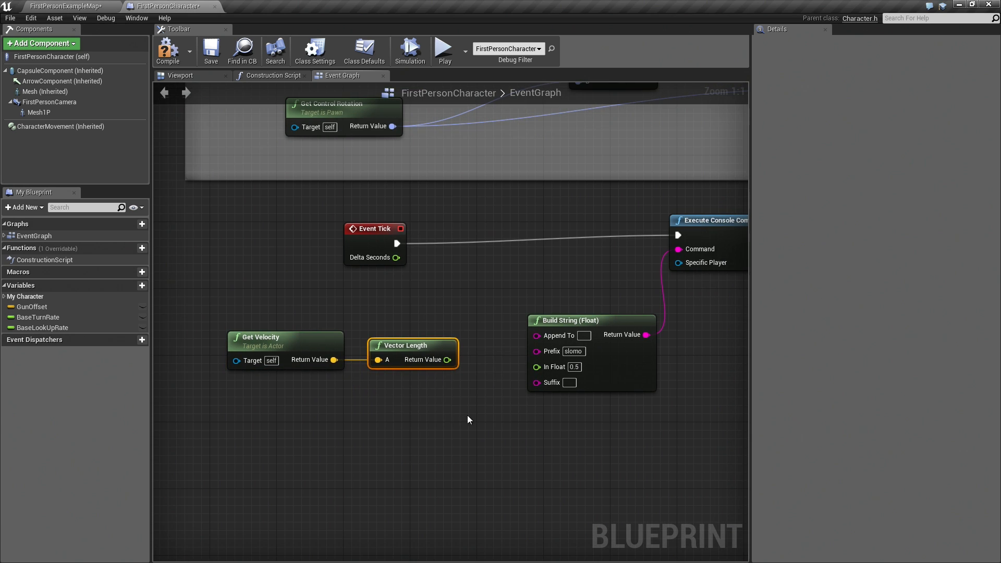
left_click_drag(447, 359, 538, 367)
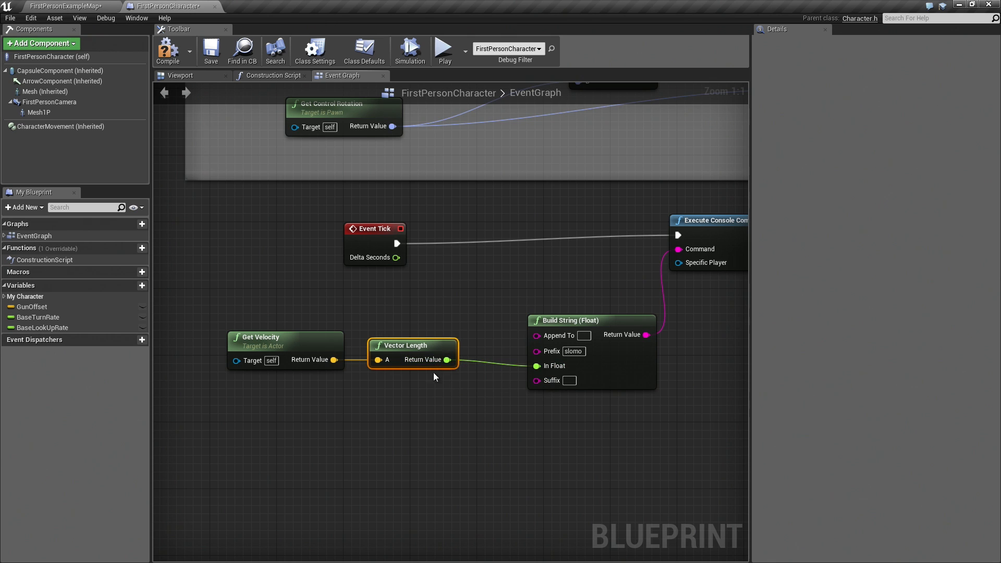
mouse_move(445, 359)
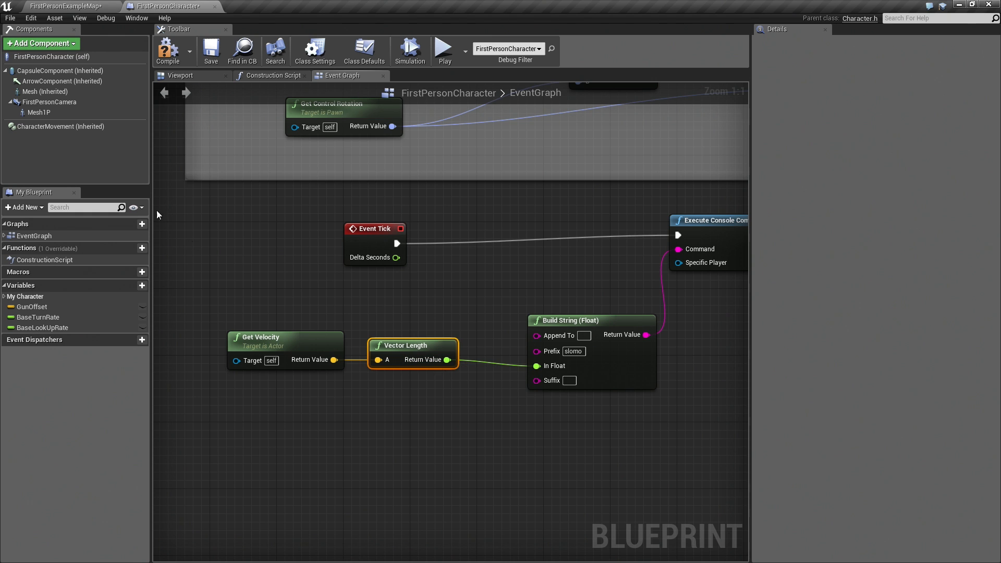
mouse_move(57, 125)
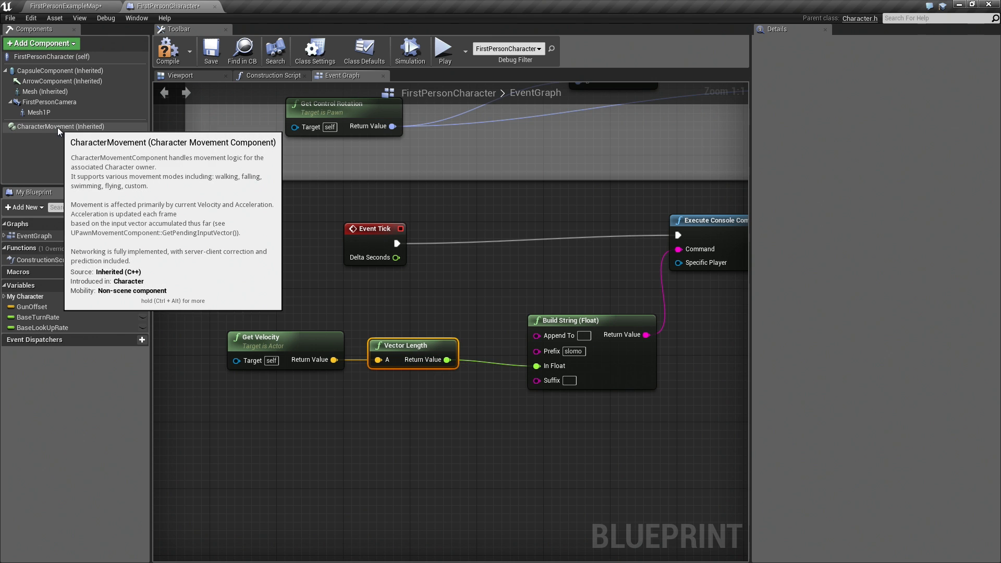
Break the link from Vector Length to In Float, leaving it at 0.0.
left_click(60, 126)
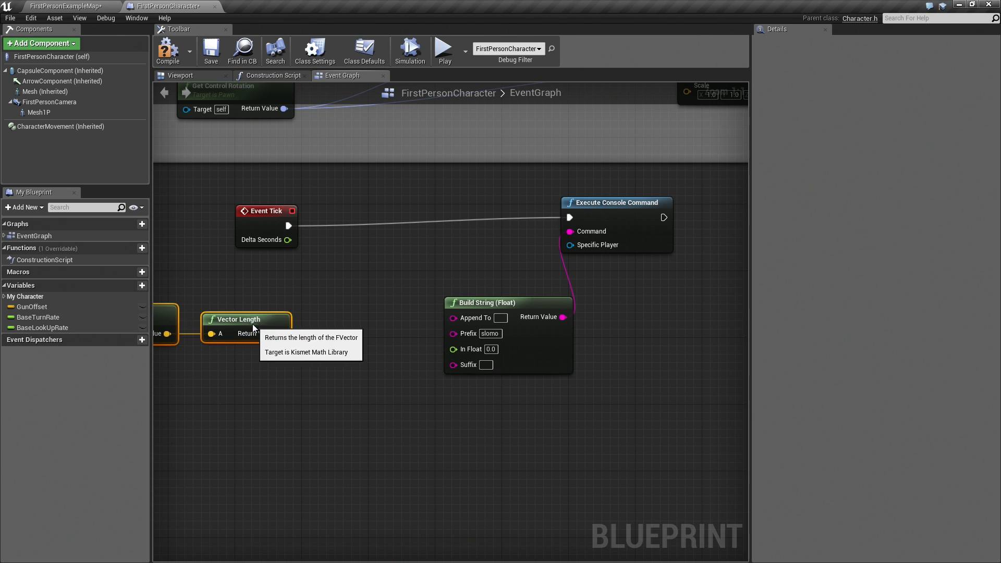
Insert a Map Range node after Vector Length, remapping 0–600 to 0–1 into In Float.
left_click_drag(280, 333, 306, 384)
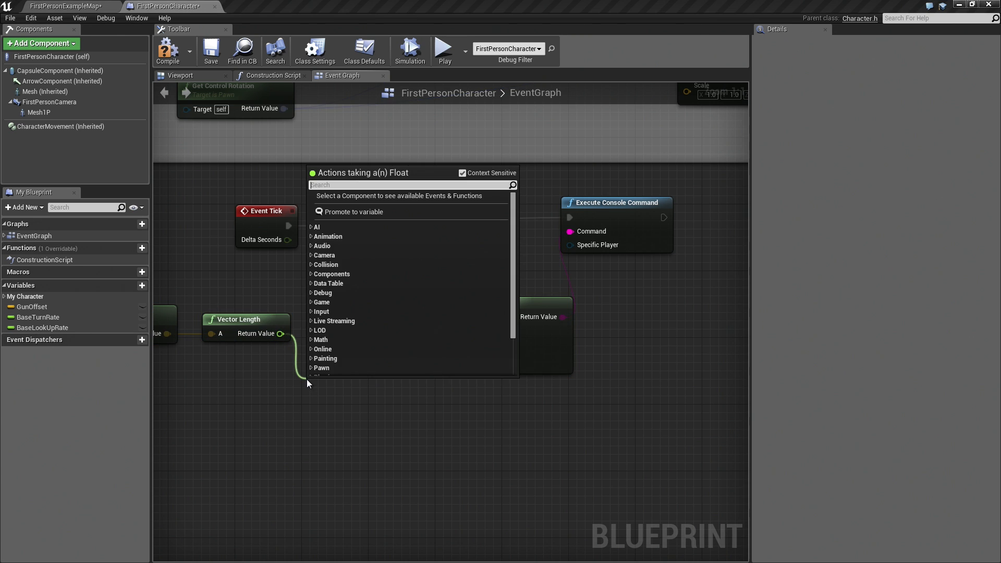
type("map")
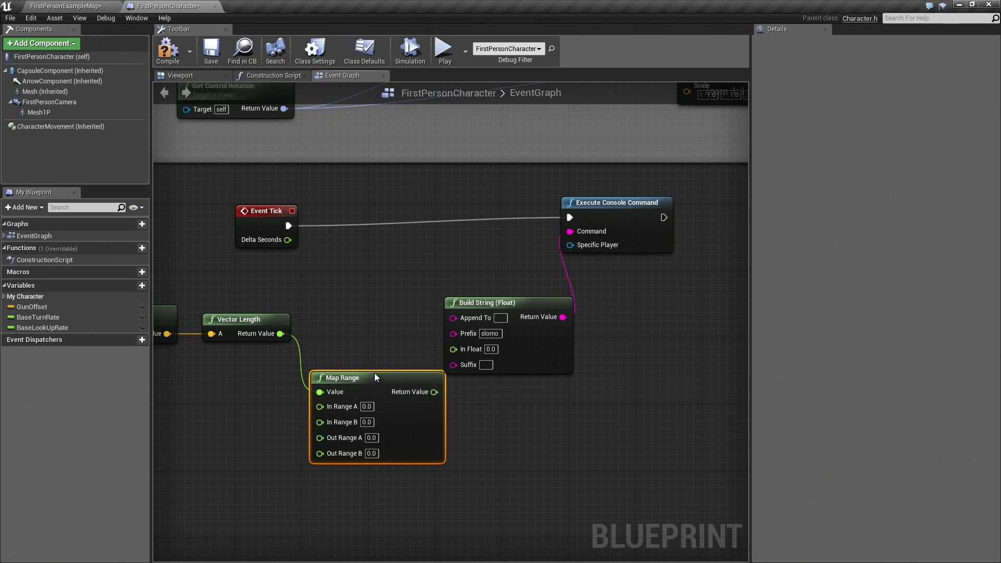
left_click(367, 406)
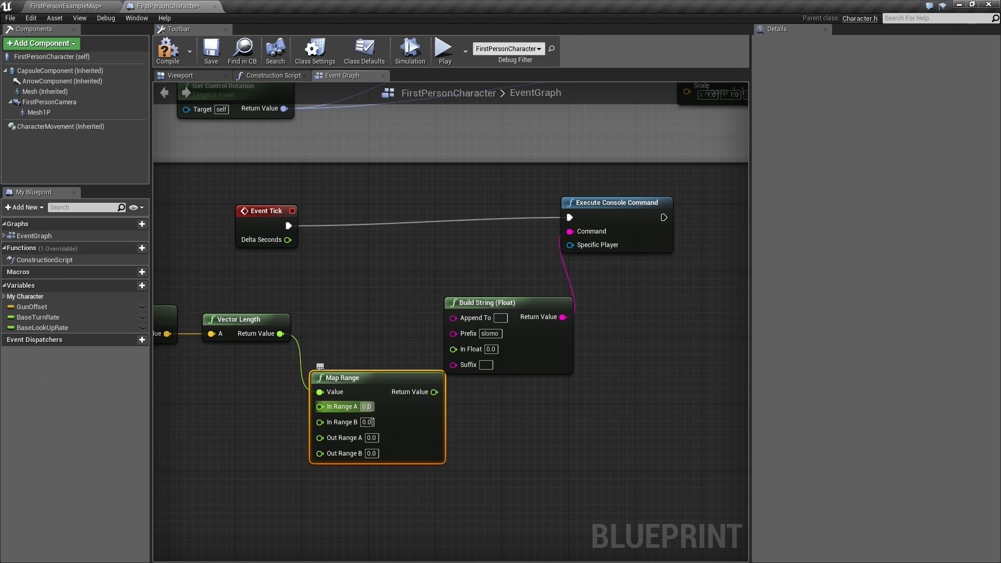
mouse_move(319, 422)
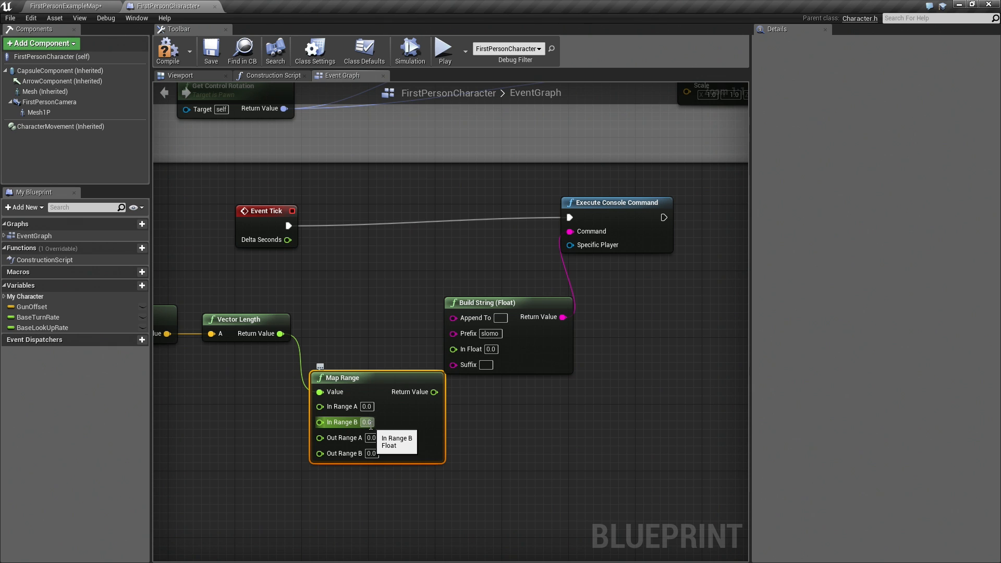
double_click(366, 421)
type("600")
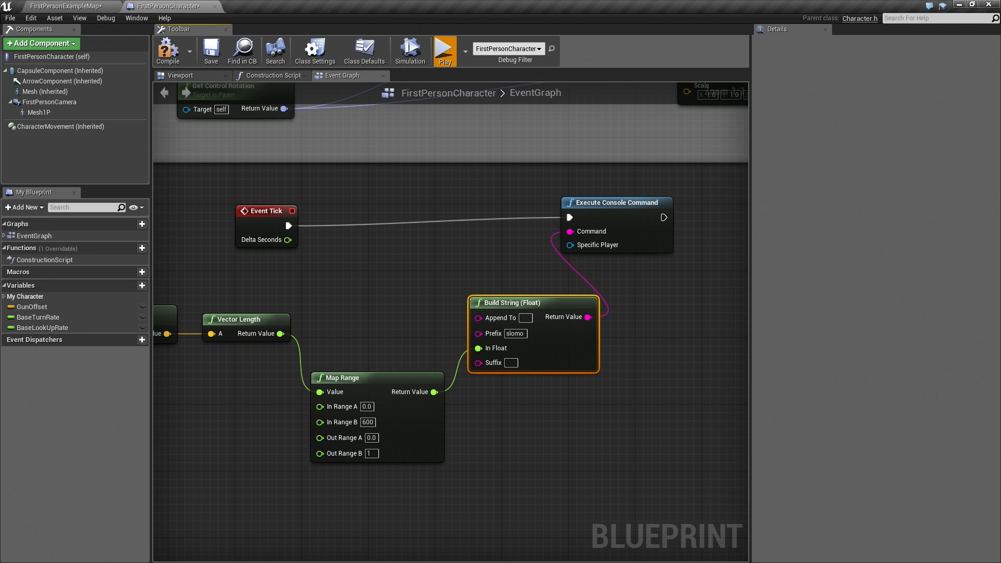
Start a standalone game preview to test the speed-driven slomo.
left_click(444, 51)
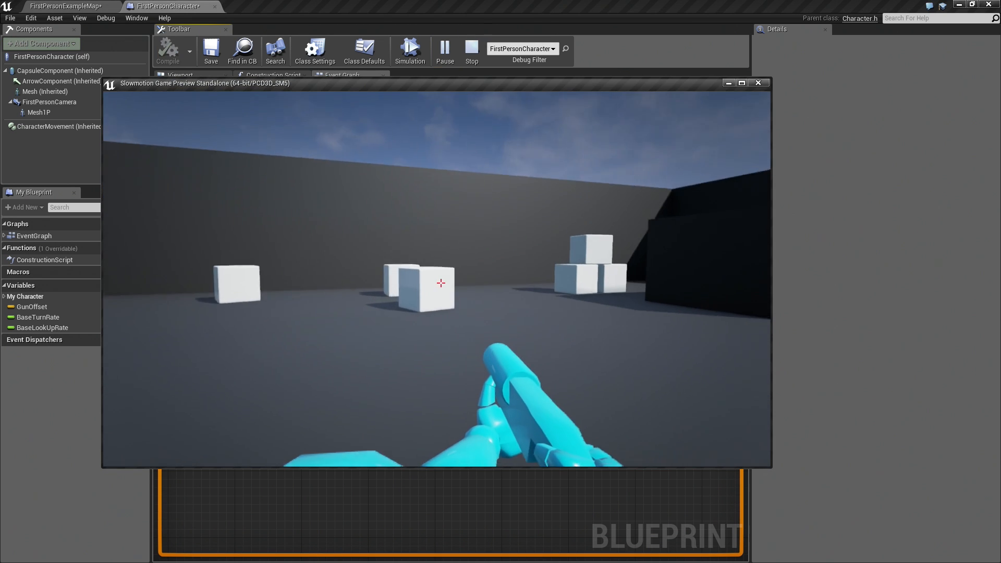